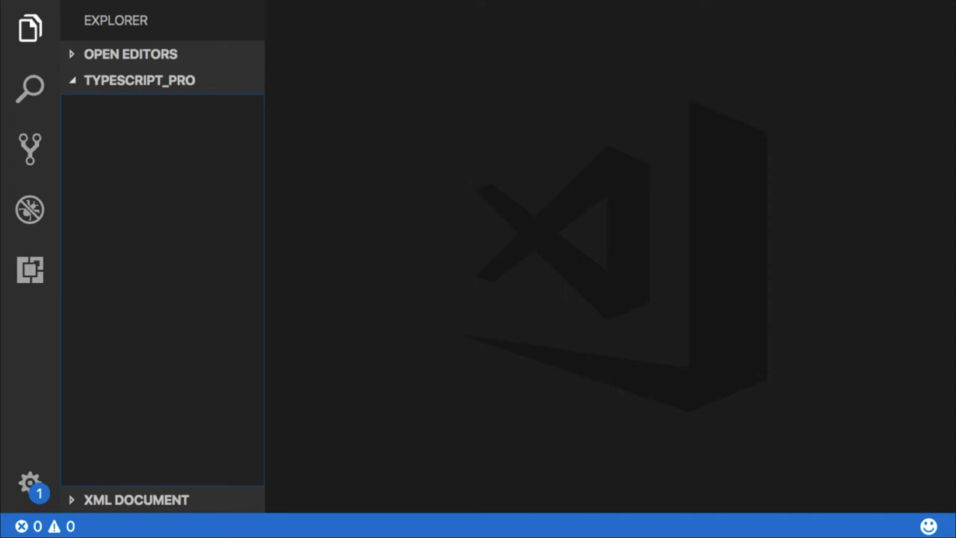
# - Create tsconfig.json in TYPESCRIPT_PRO with an empty brace pair expanded across lines
pyautogui.click(147, 81)
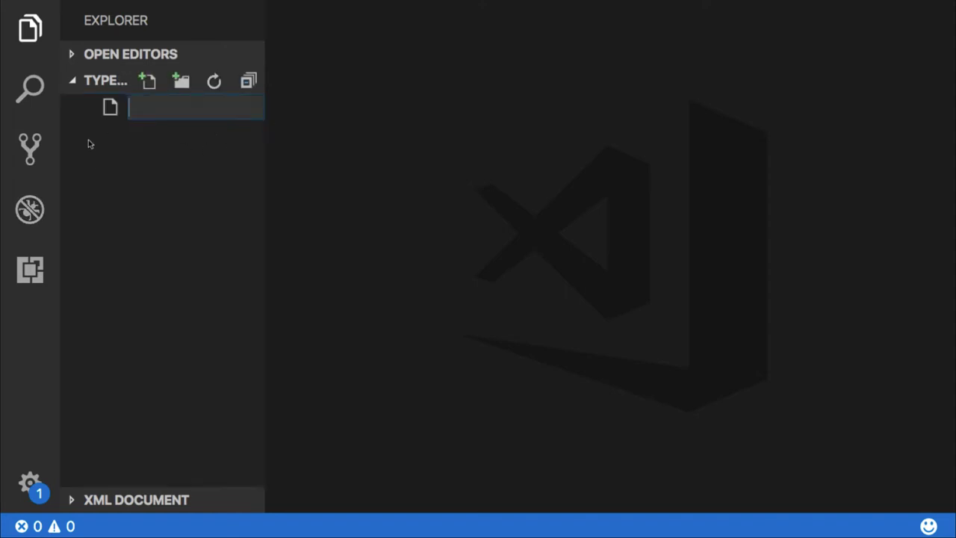
pyautogui.write('tsconfig.json')
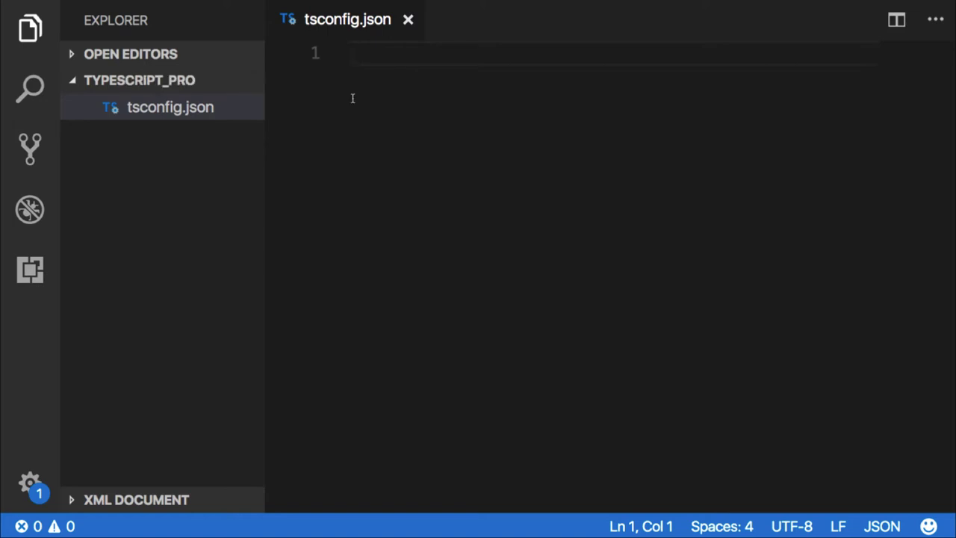
pyautogui.write('{')
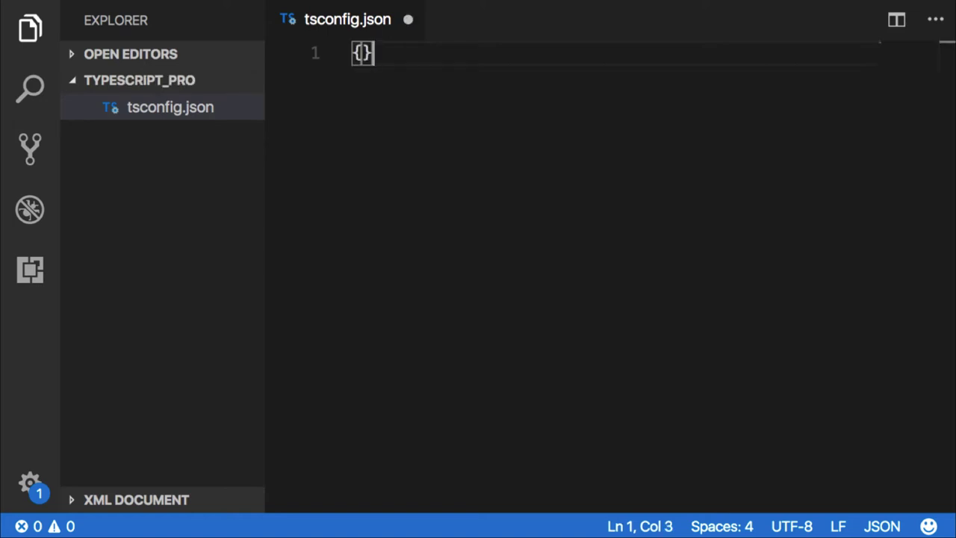
pyautogui.press('Enter')
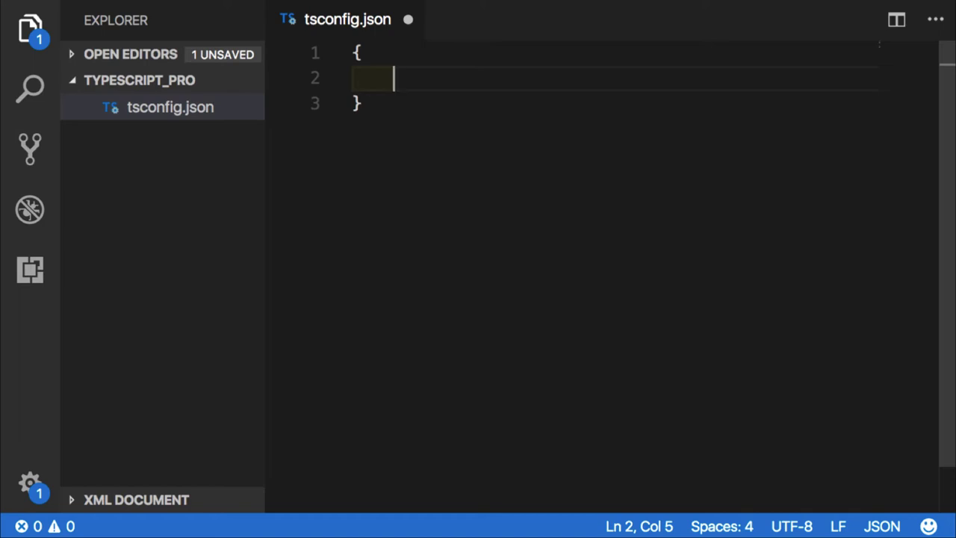
# - Insert a compilerOptions property with an empty object from IntelliSense, discarding the extra started key
pyautogui.write('"')
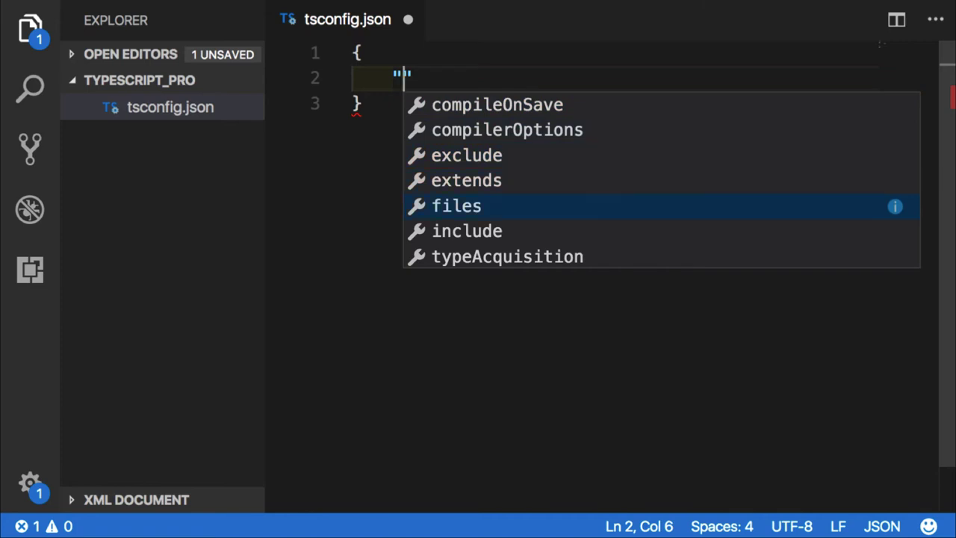
pyautogui.press('Up')
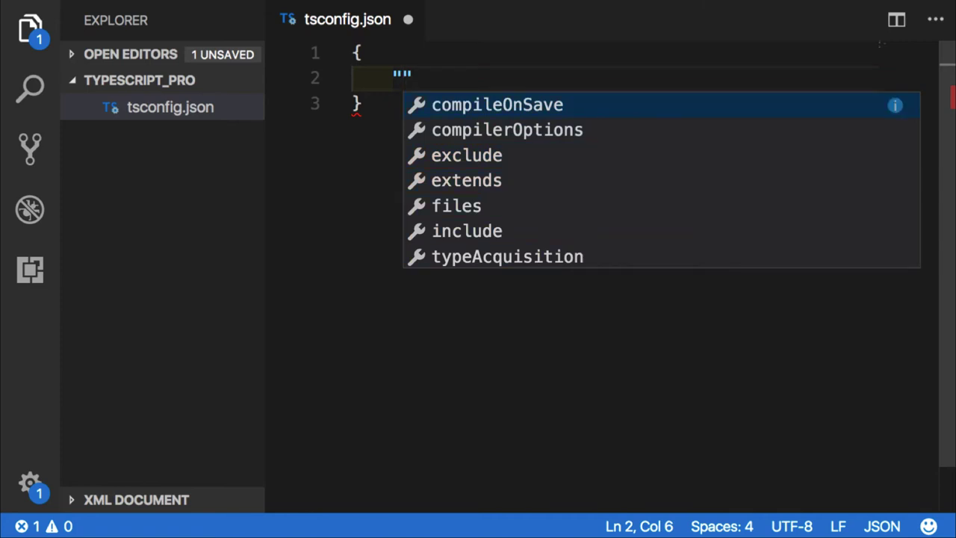
pyautogui.press('Down')
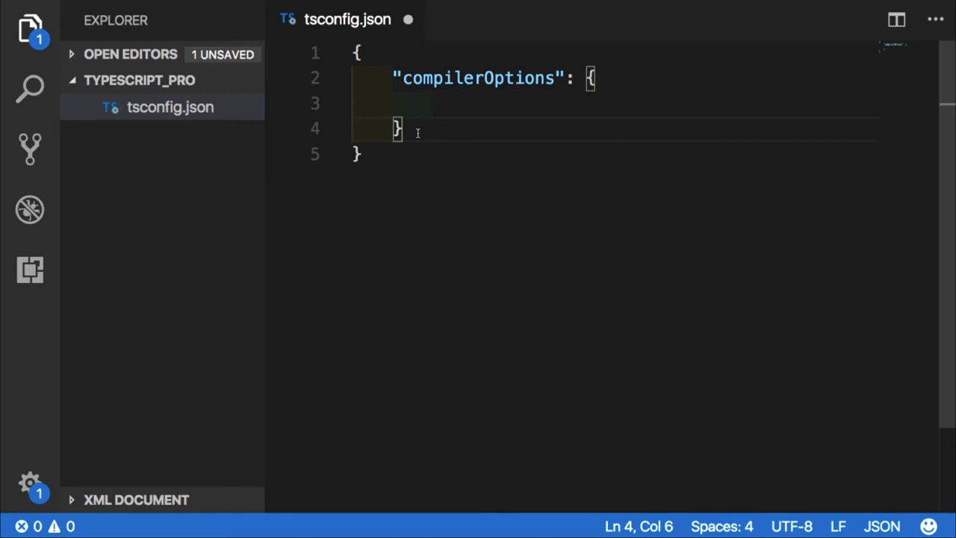
pyautogui.write(',')
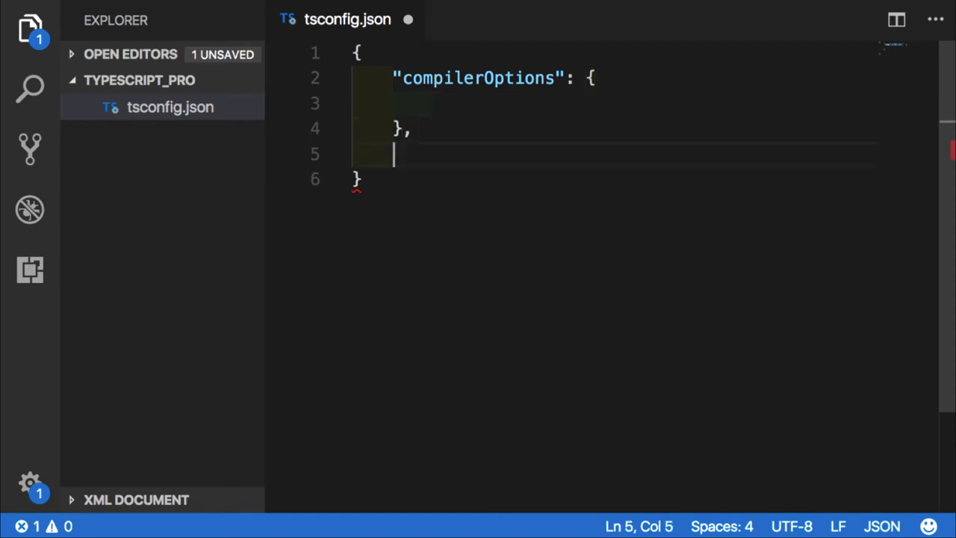
pyautogui.write('"')
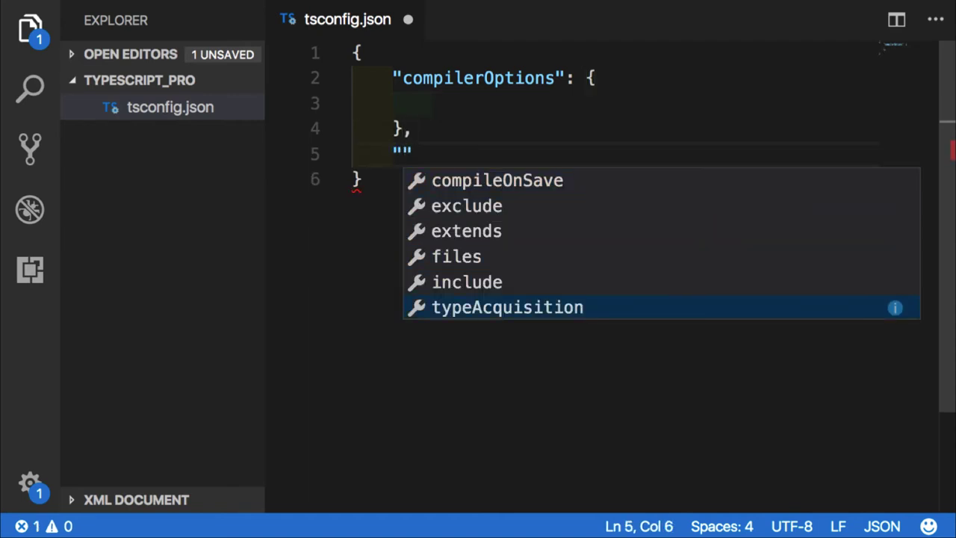
pyautogui.press('Escape')
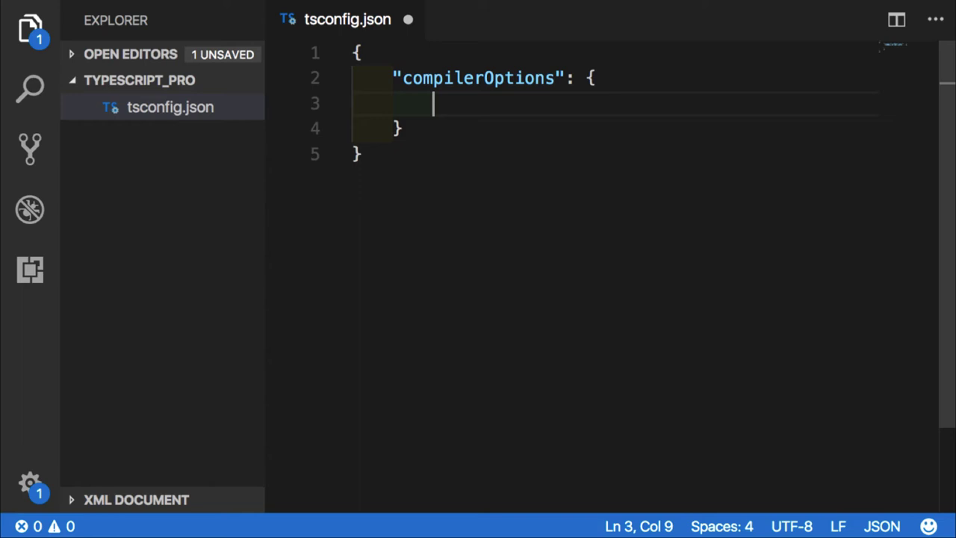
# - Set allowJs false, baseUrl "", checkJs false and allowUnusedLabels false, with a comma after the block
pyautogui.write('""')
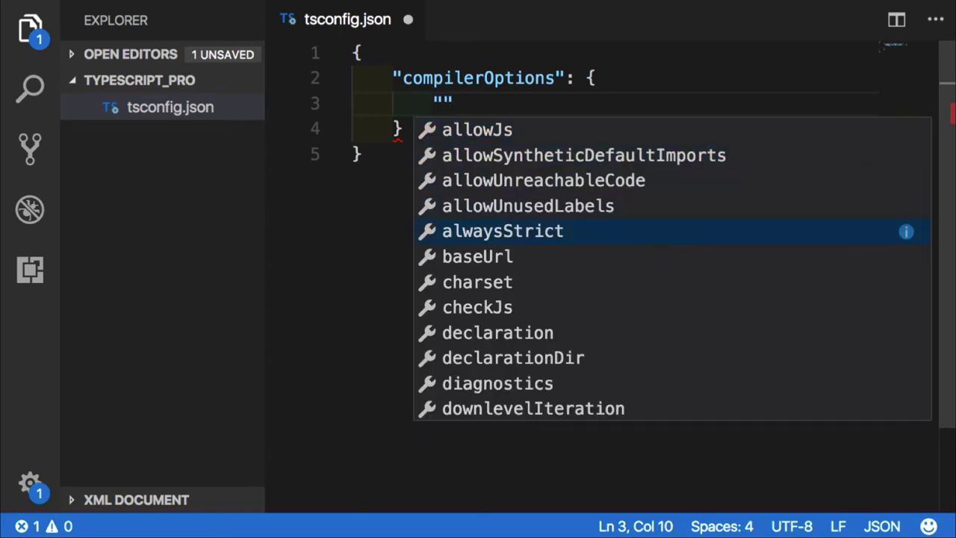
pyautogui.scroll(-3)
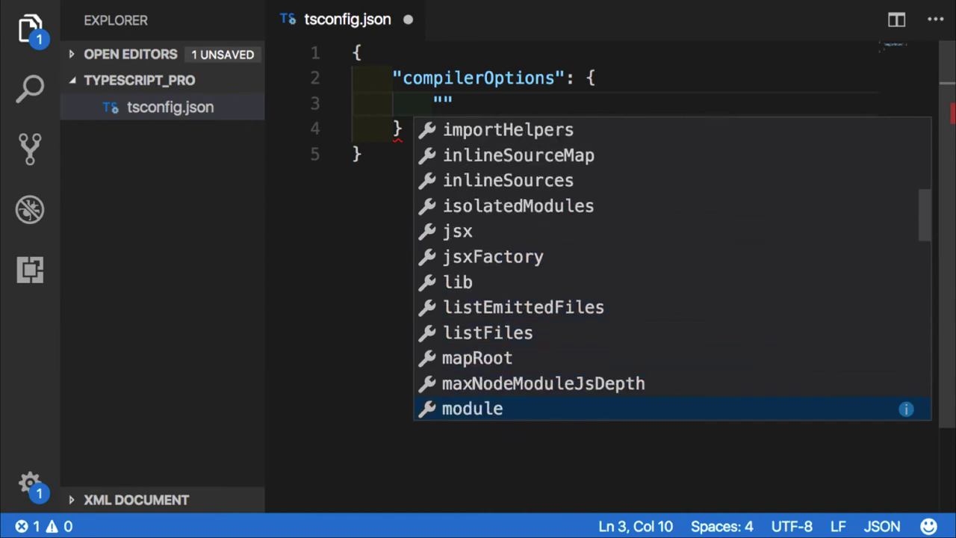
pyautogui.scroll(-3)
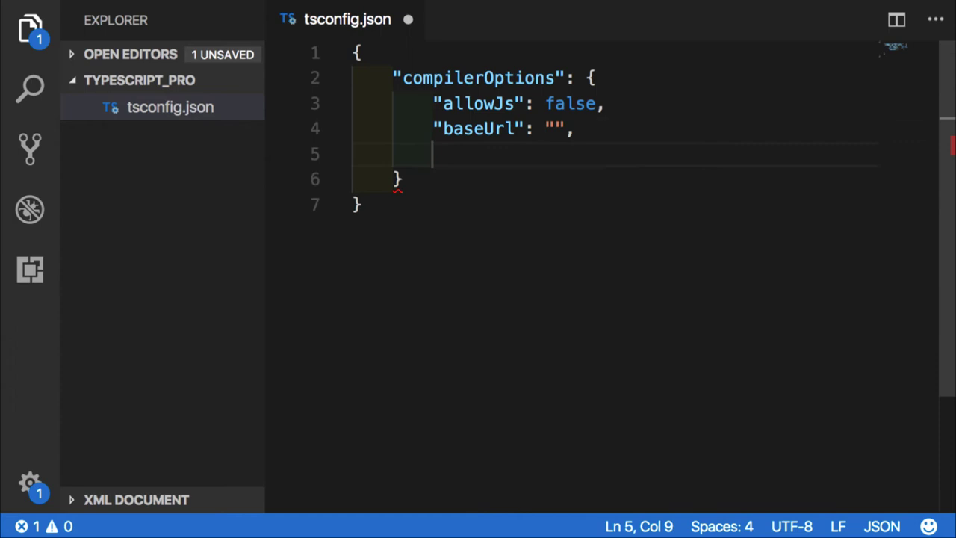
pyautogui.write('""')
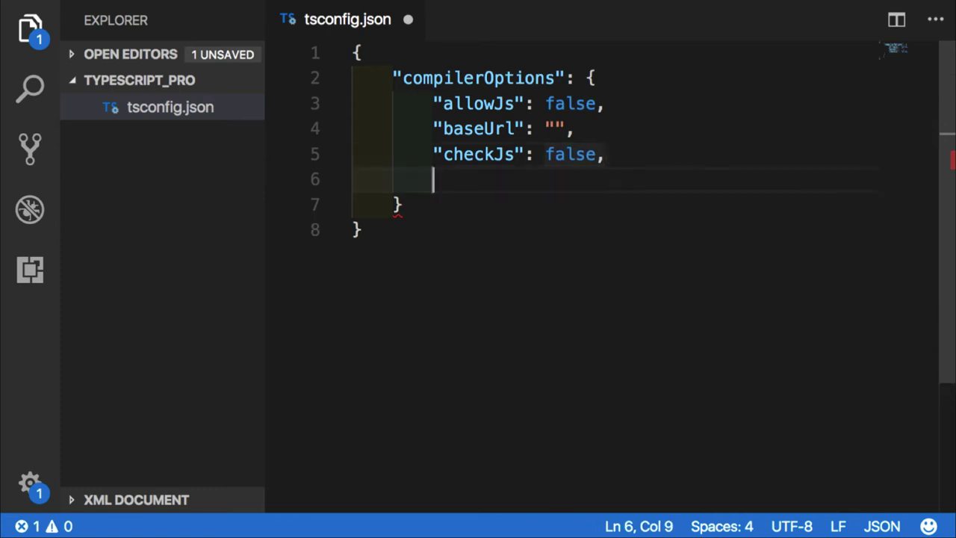
pyautogui.write('"allowUnusedLabels": false')
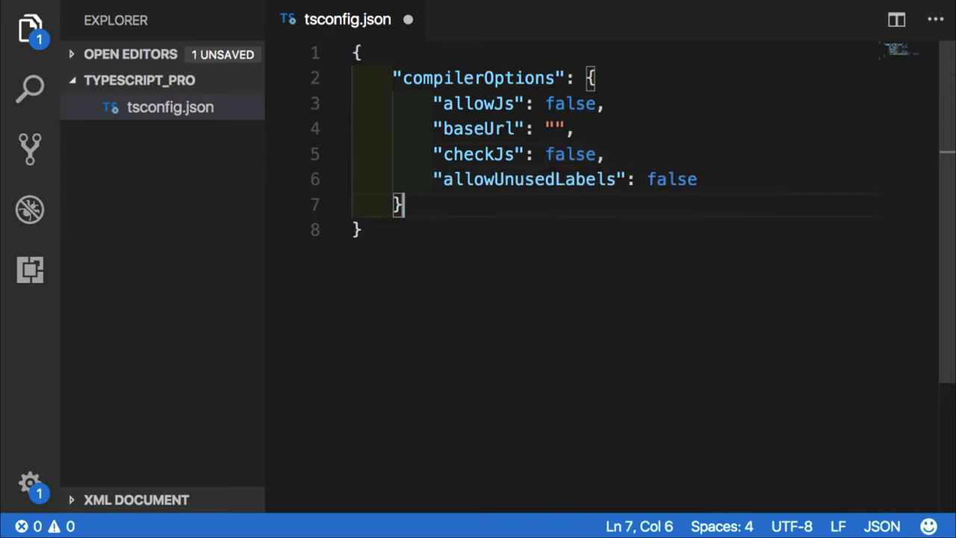
pyautogui.write(',')
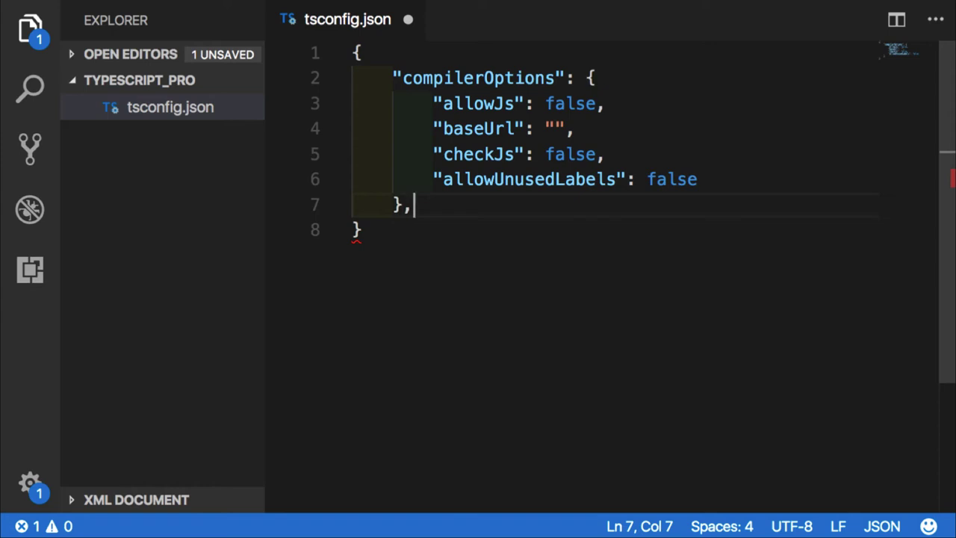
pyautogui.press('Enter')
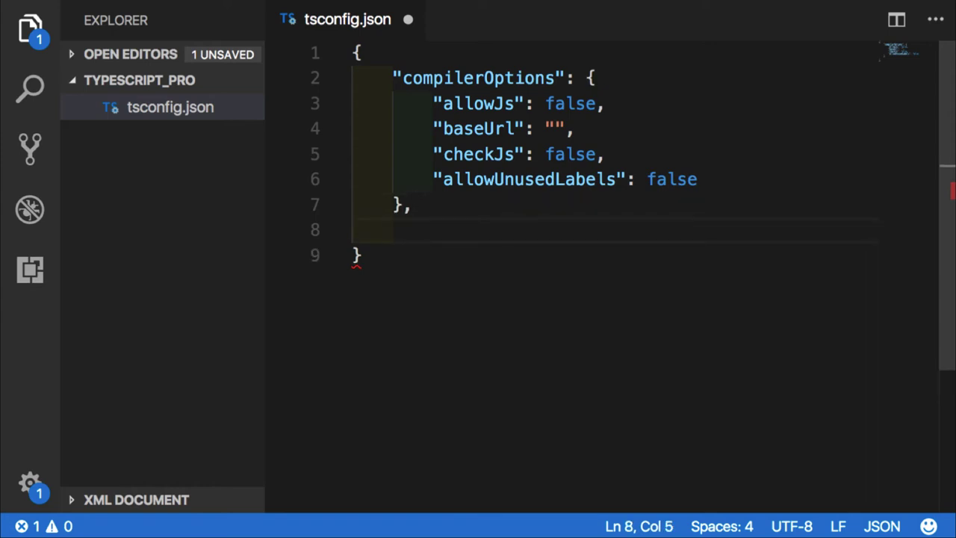
# - Add "files": [], "include": [] and "exclude": [] after compilerOptions and save the file
pyautogui.write('"files"')
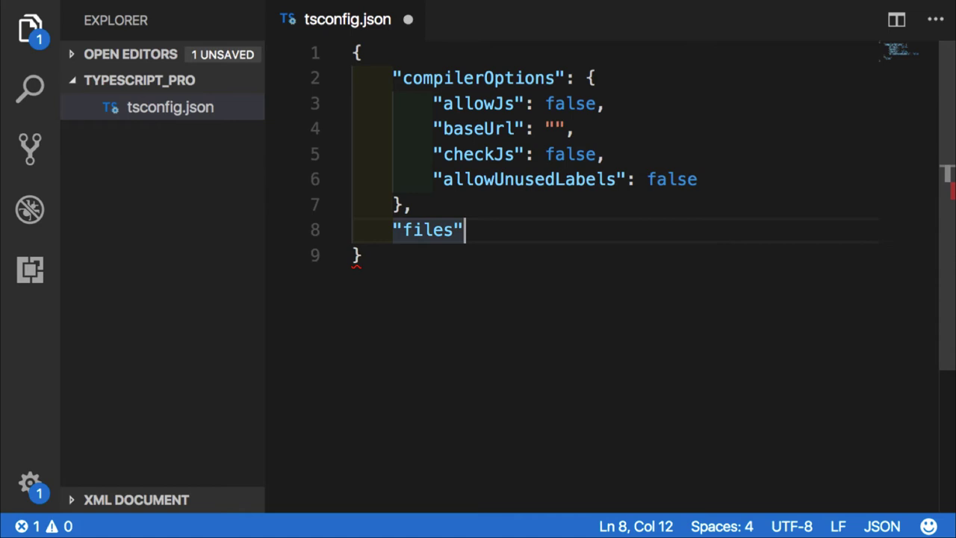
pyautogui.write(': []')
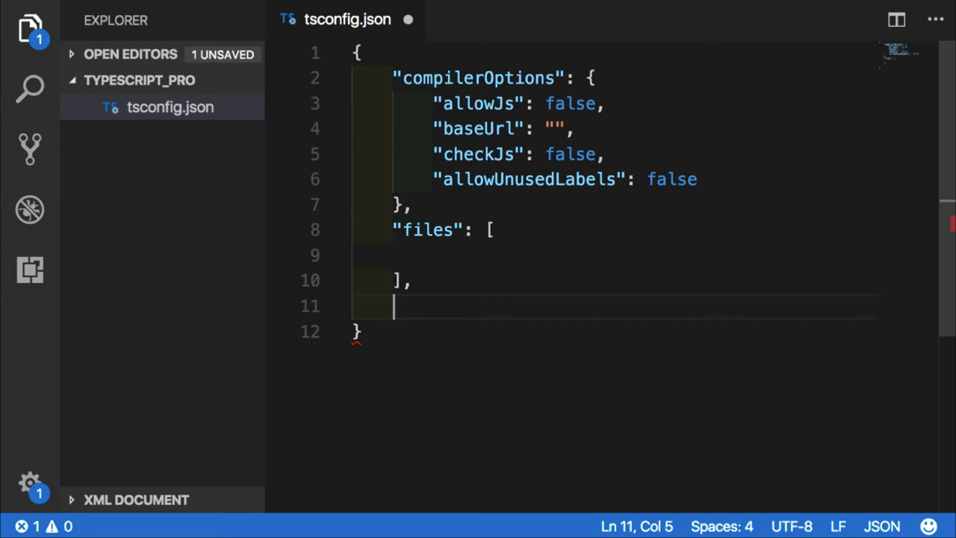
pyautogui.write('""')
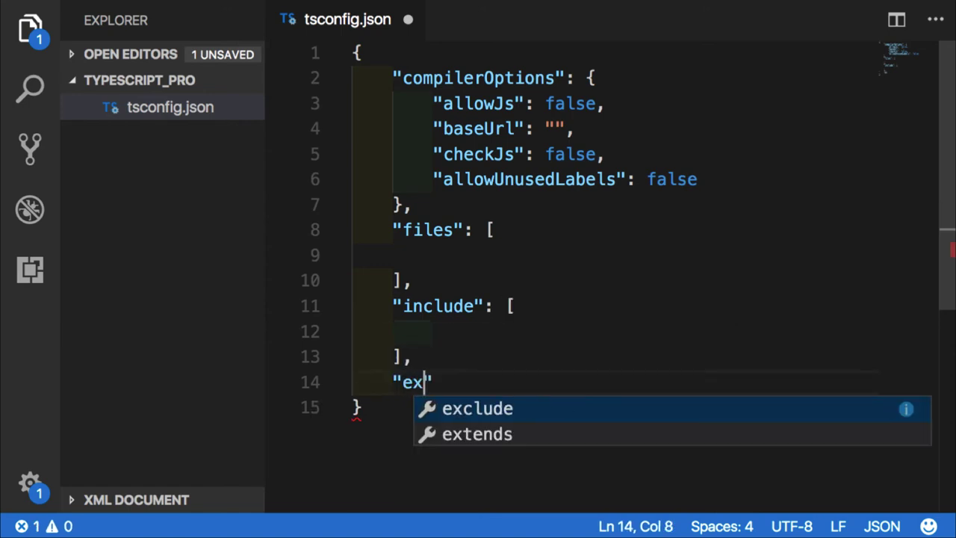
pyautogui.click(479, 410)
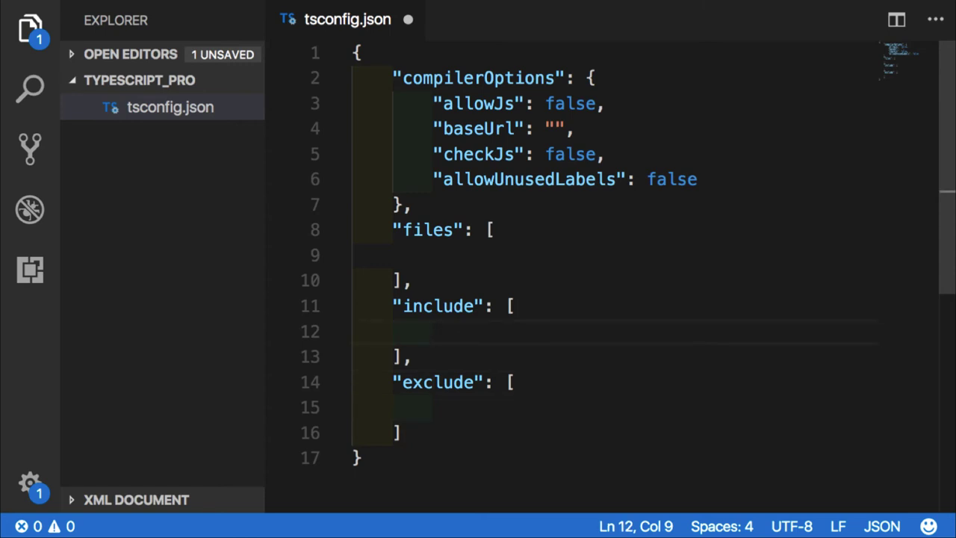
pyautogui.click(434, 254)
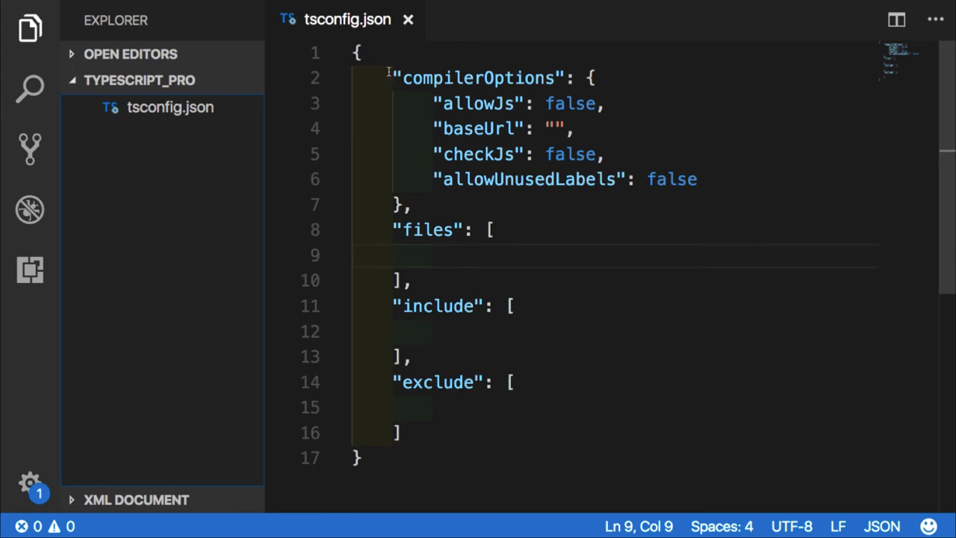
# - Copy the compilerOptions block into a new saved tsconfig.base.json, then return to tsconfig.json
pyautogui.moveTo(394, 78); pyautogui.dragTo(415, 129)
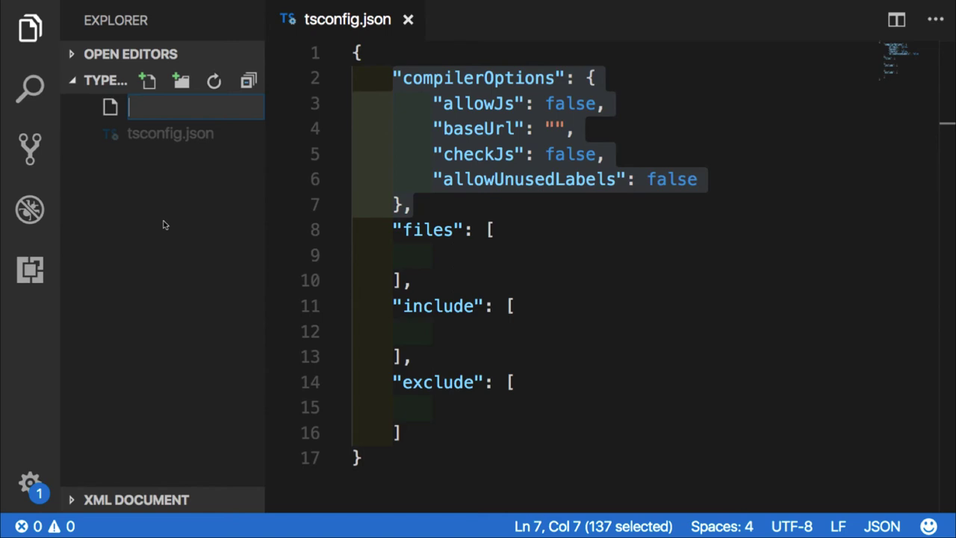
pyautogui.write('tsconfig.base.json')
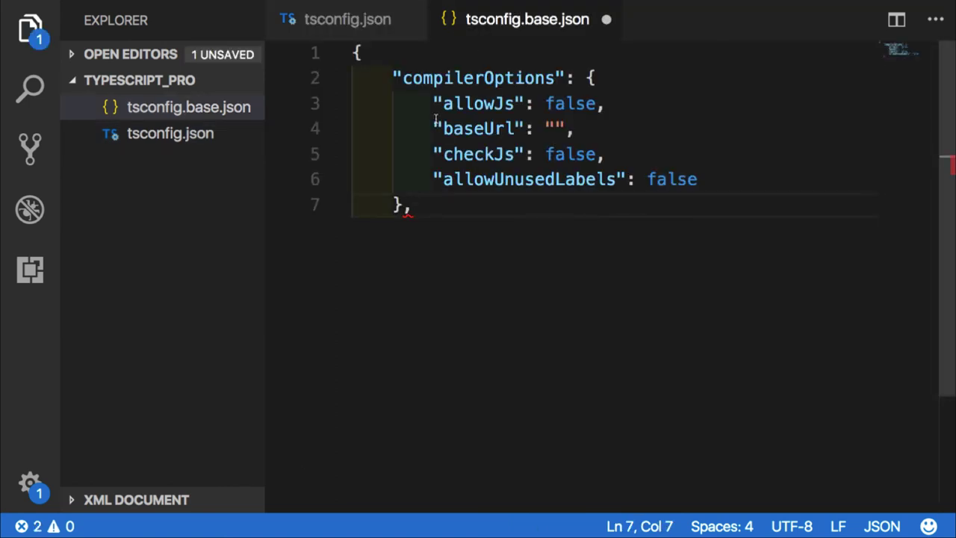
pyautogui.click(340, 18)
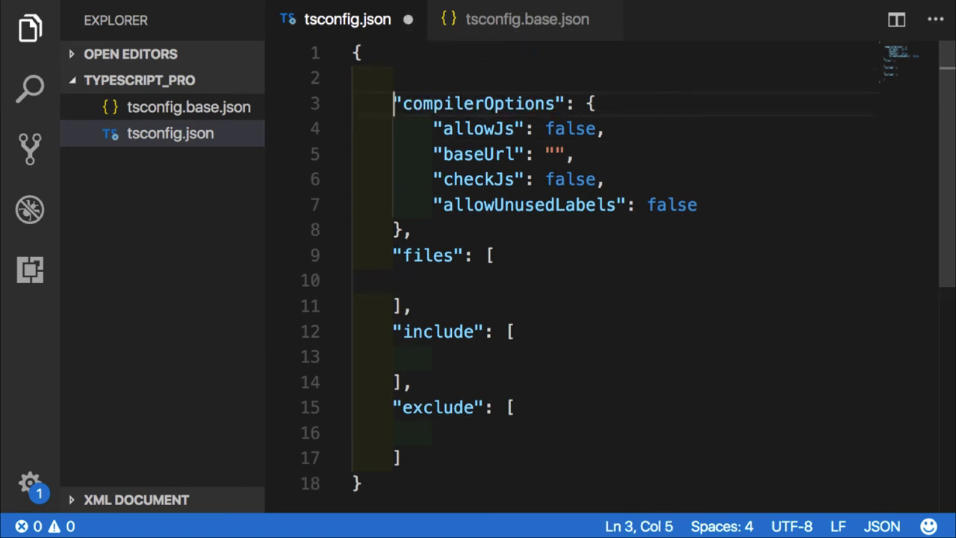
# - Add "extends": "./tsconfig.base" and reduce compilerOptions to allowJs true
pyautogui.write('"extends": "",')
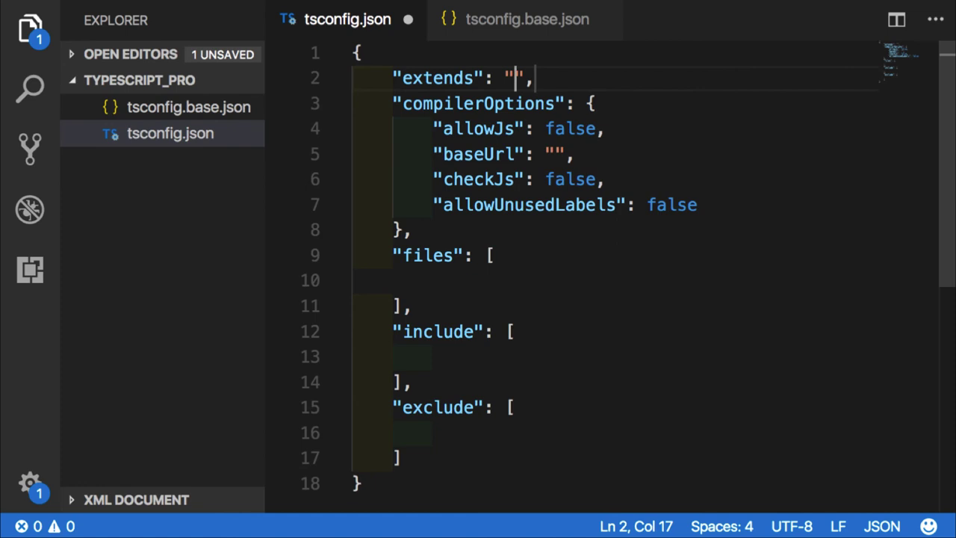
pyautogui.write('./tsconfig.base')
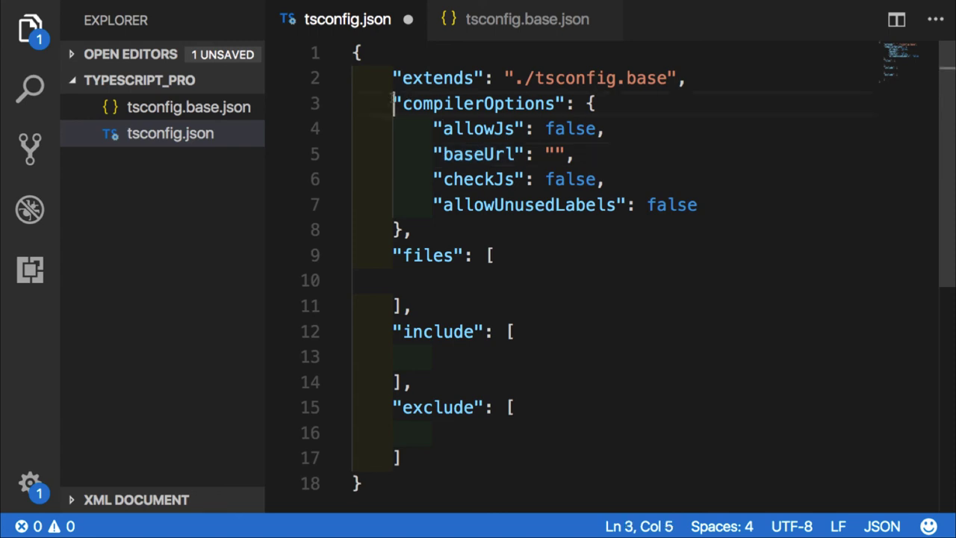
pyautogui.click(621, 205)
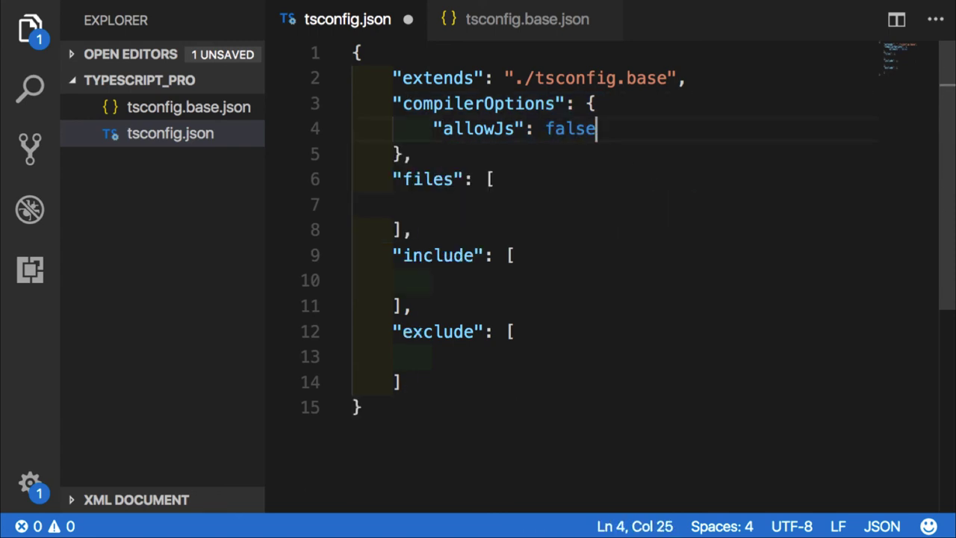
pyautogui.write('tr')
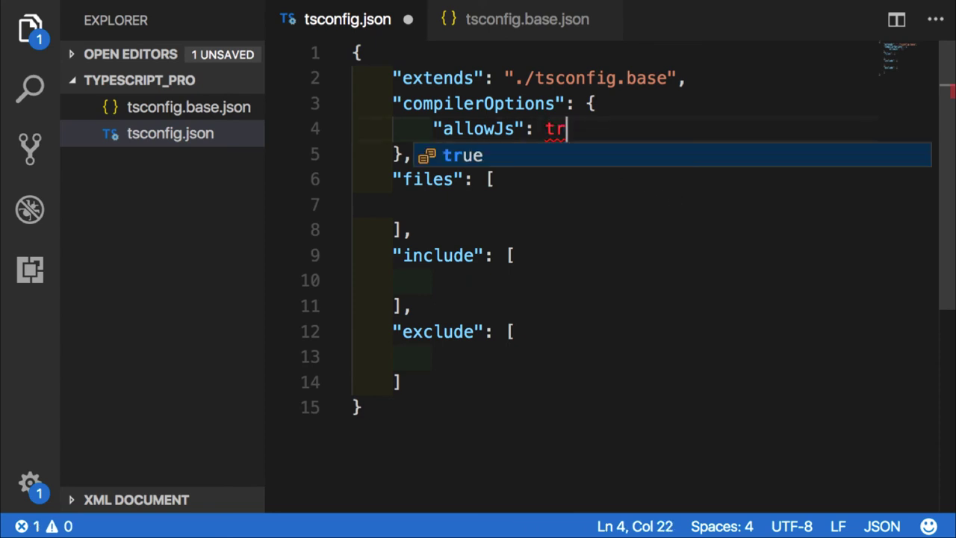
pyautogui.press('Tab')
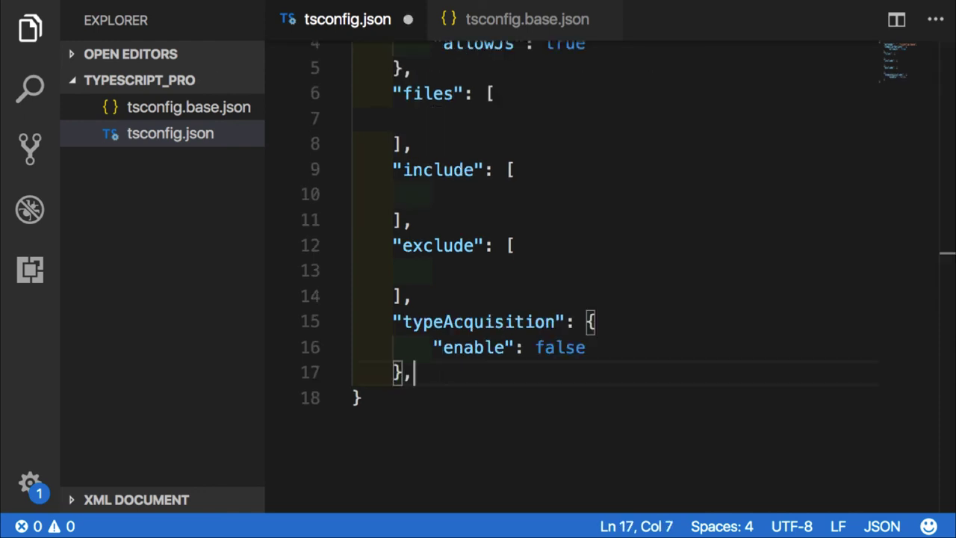
# - Add "compileOnSave": false and begin a new "atom" property key
pyautogui.write('""')
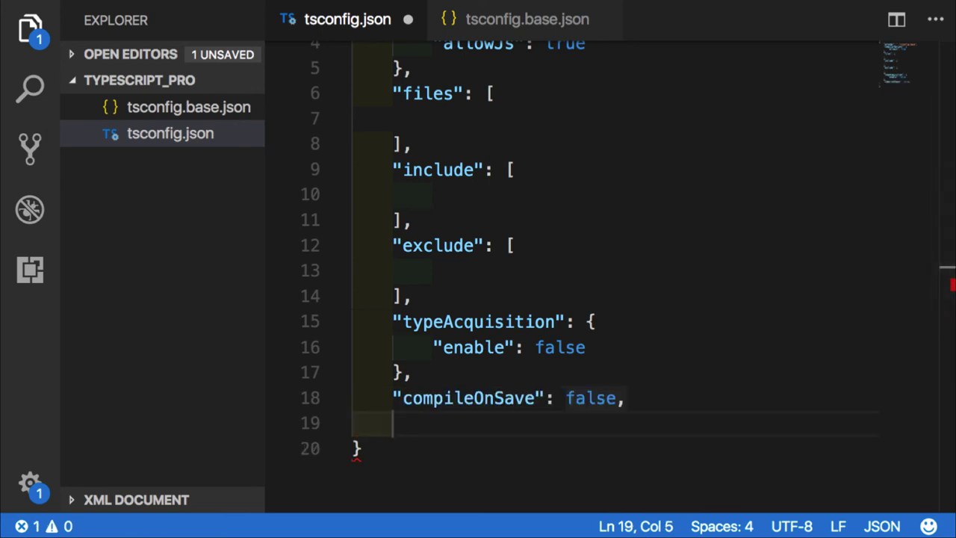
pyautogui.write('"')
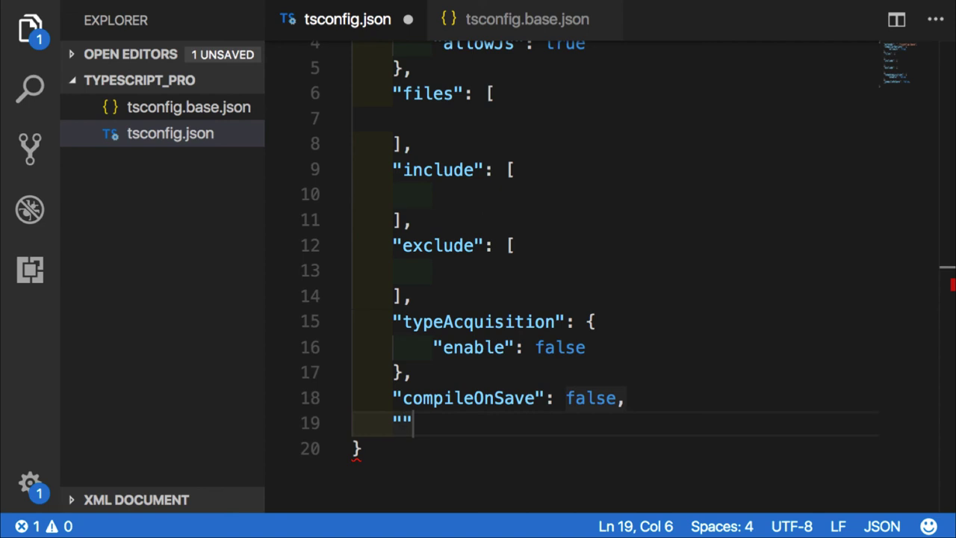
pyautogui.write('atom')
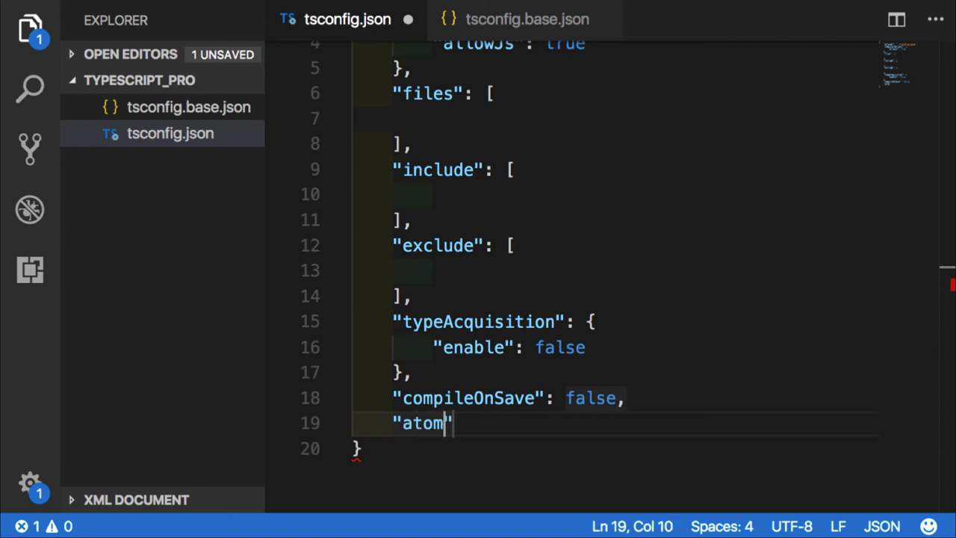